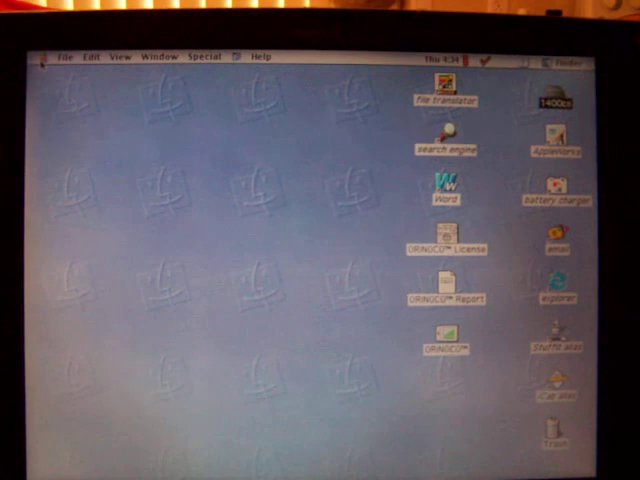
Step: Choose About This Computer from the Apple menu to view Mac OS 9.1 and 40 MB memory
click(44, 56)
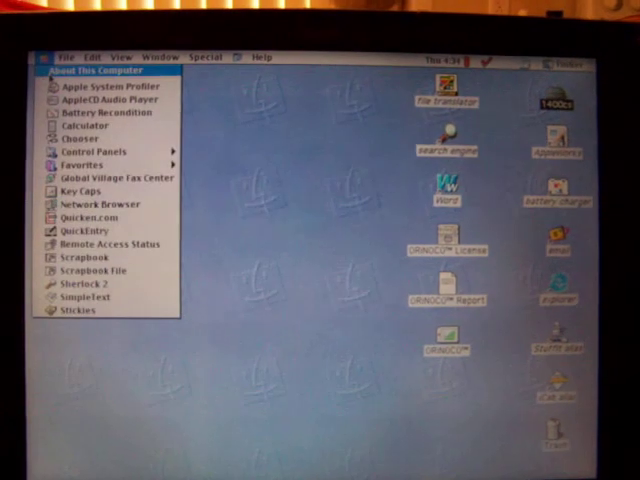
click(95, 71)
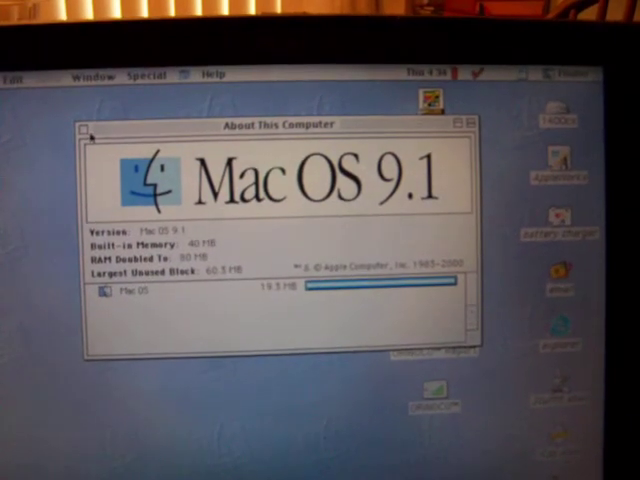
Step: Close the About This Computer window
click(83, 135)
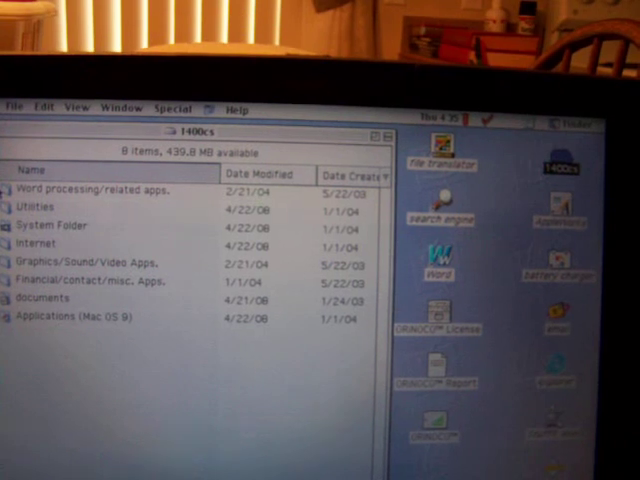
click(95, 188)
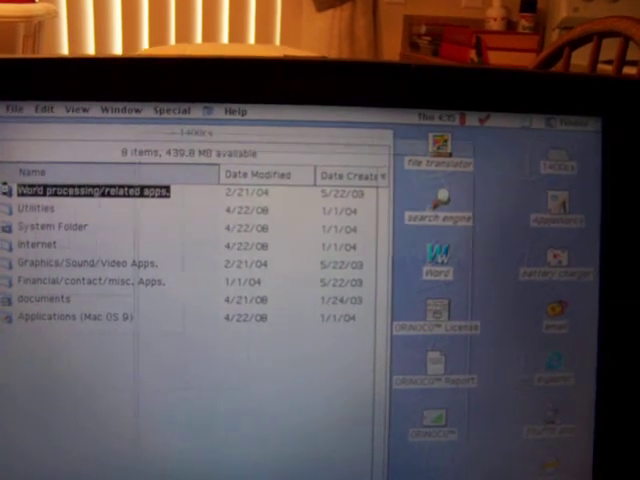
double_click(97, 187)
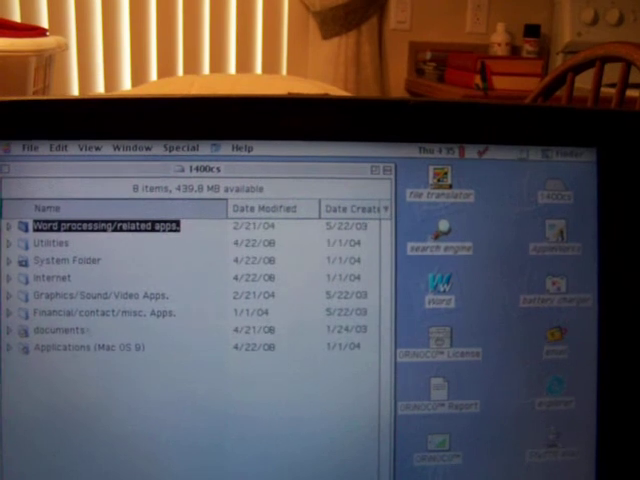
click(90, 352)
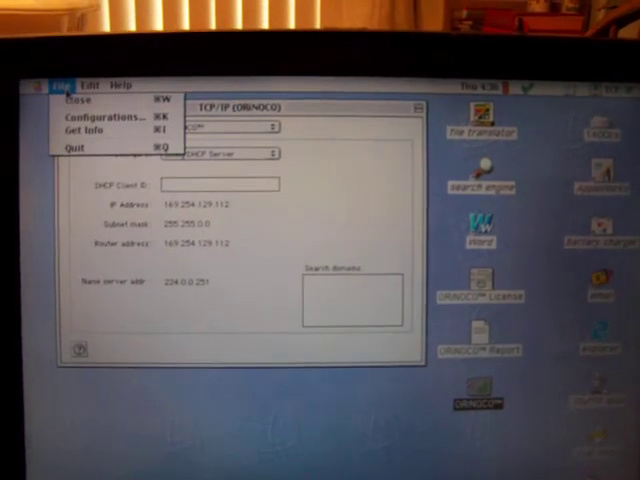
Step: Review the ORiNOCO DHCP settings (IP 169.254.129.112) and bring up the File menu's Close command
click(97, 116)
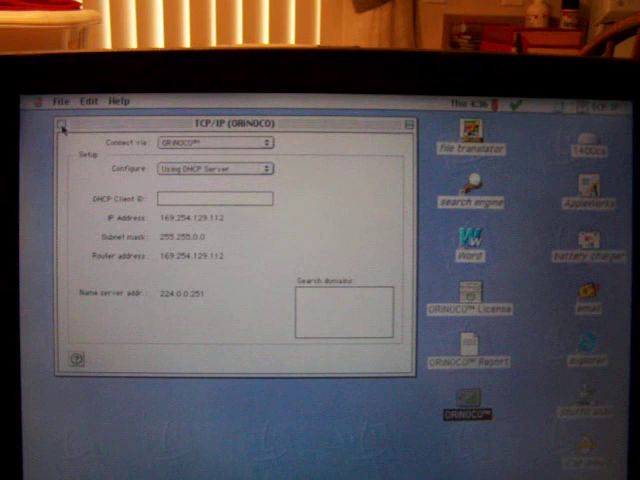
click(60, 100)
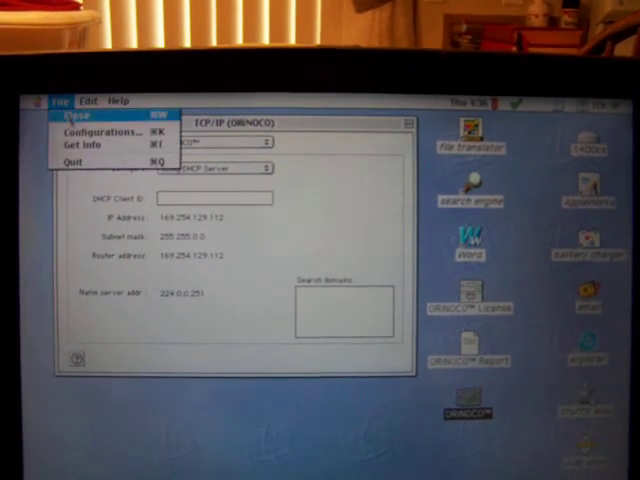